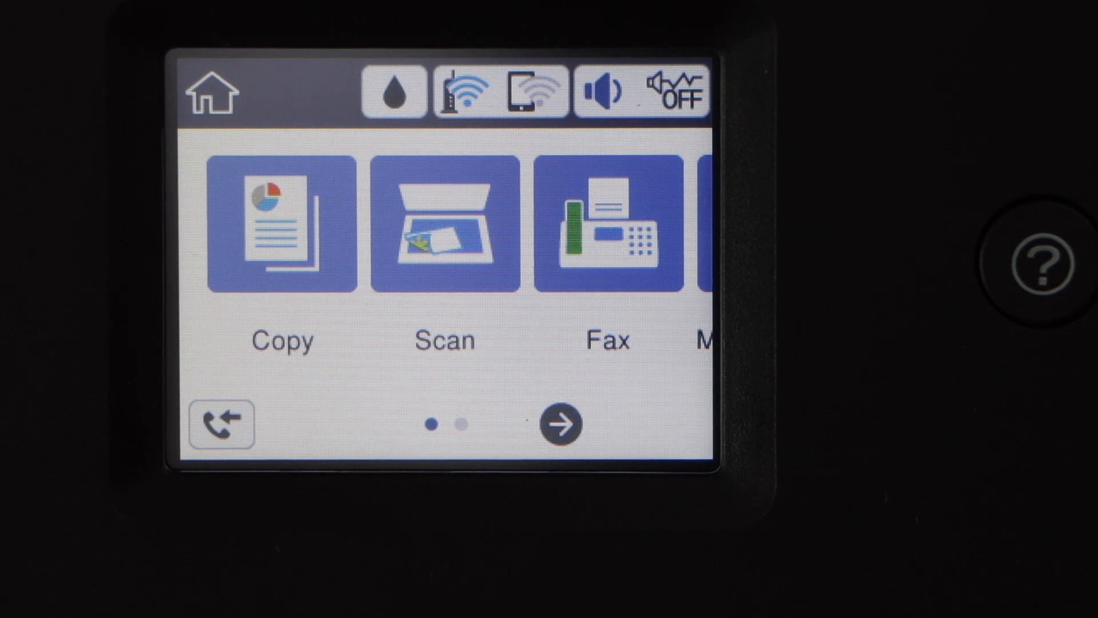
# Reach General Settings from the home screen's second page via Settings.
pyautogui.click(606, 231)
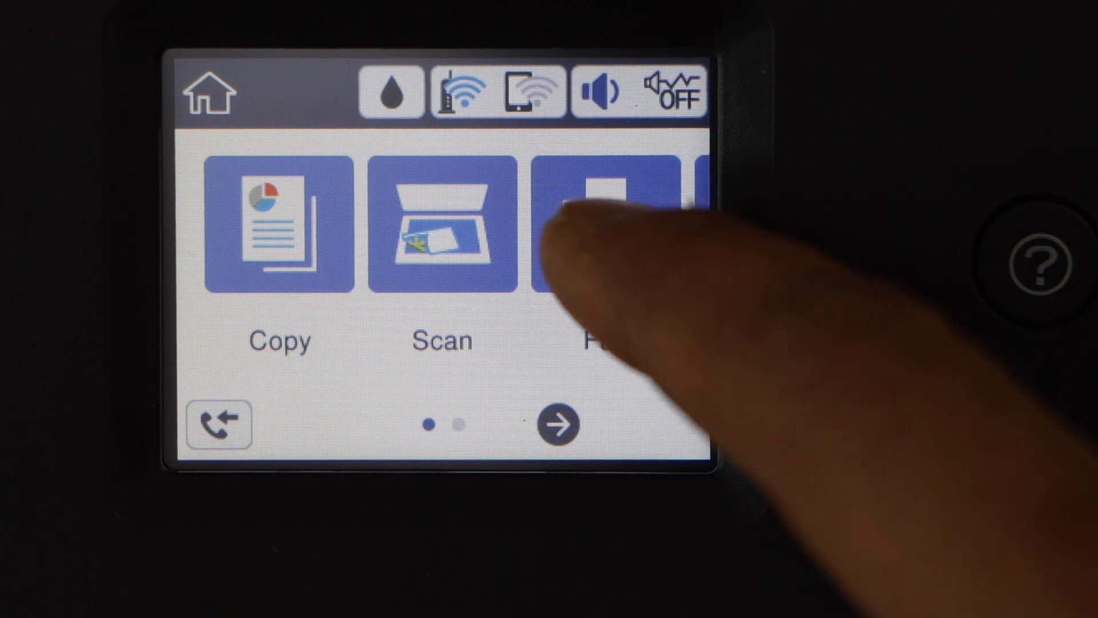
pyautogui.click(556, 423)
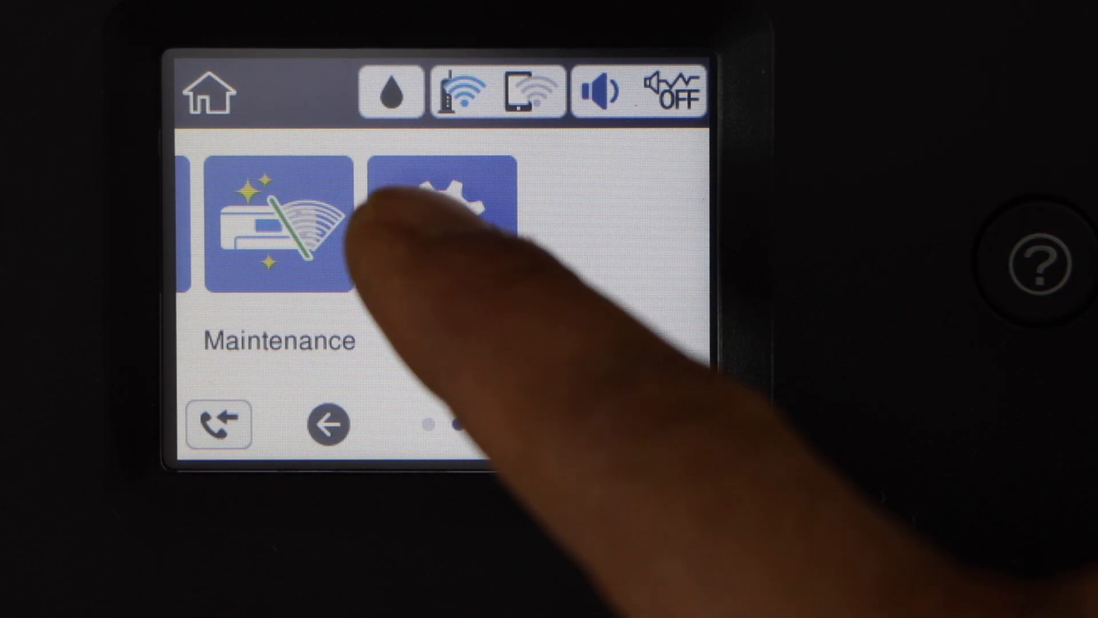
pyautogui.click(438, 224)
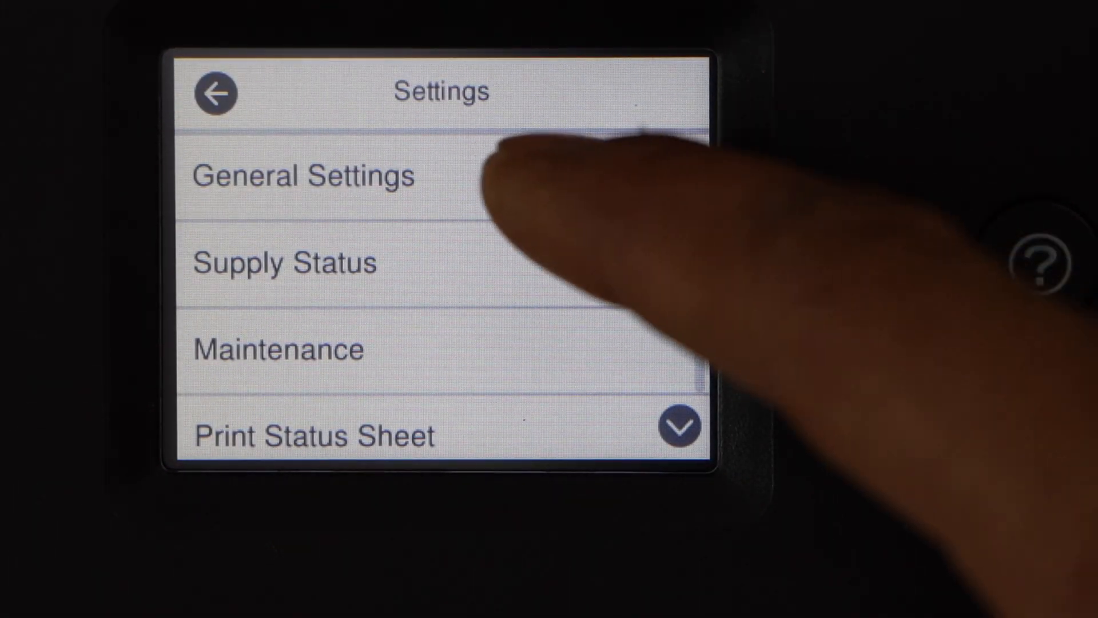
pyautogui.click(302, 175)
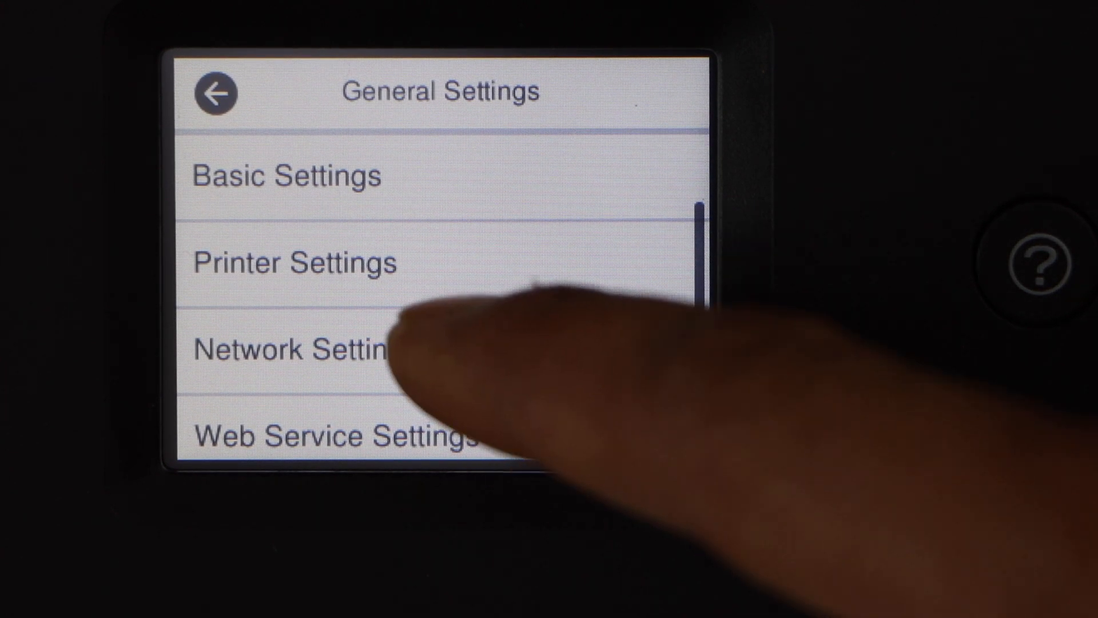
# Go through Network Settings and Wi-Fi Setup to Change Settings on the Wi-Fi status screen.
pyautogui.click(294, 348)
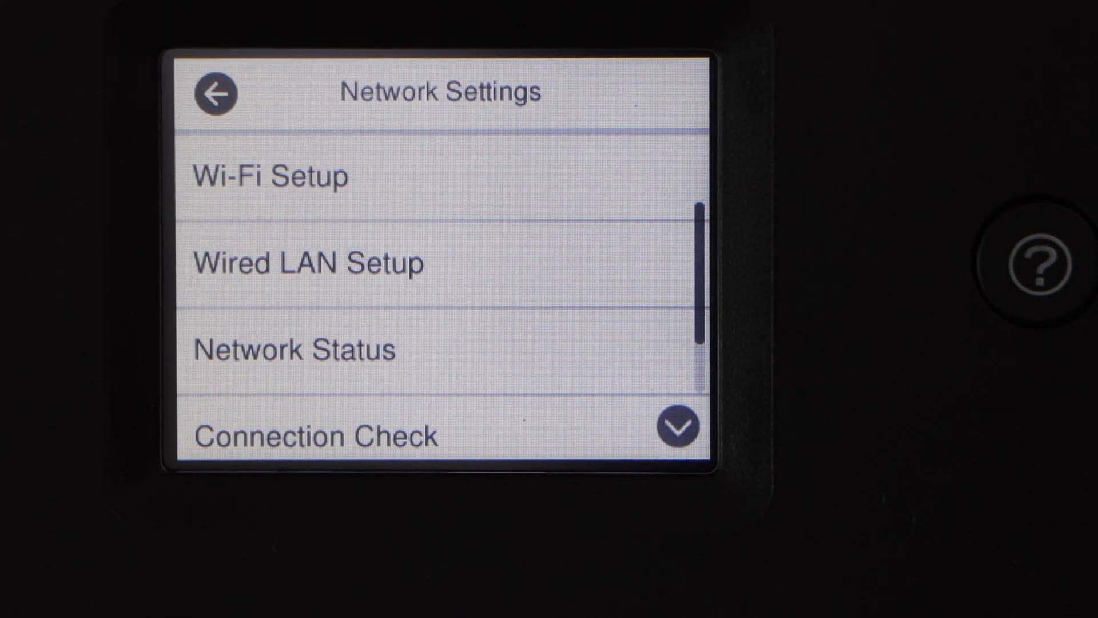
pyautogui.click(272, 176)
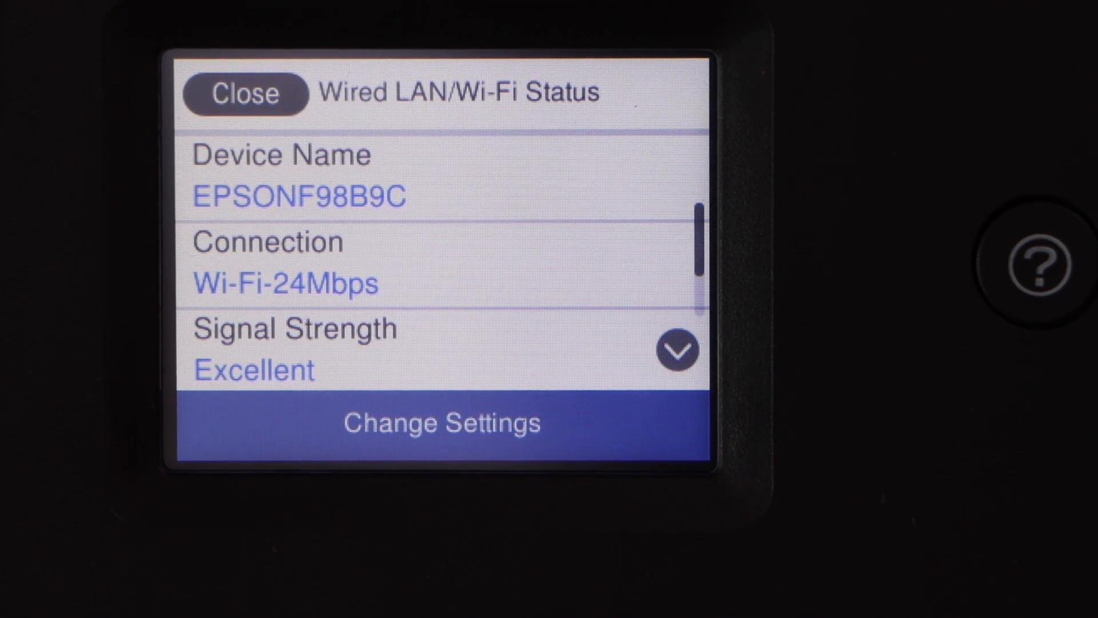
pyautogui.click(442, 422)
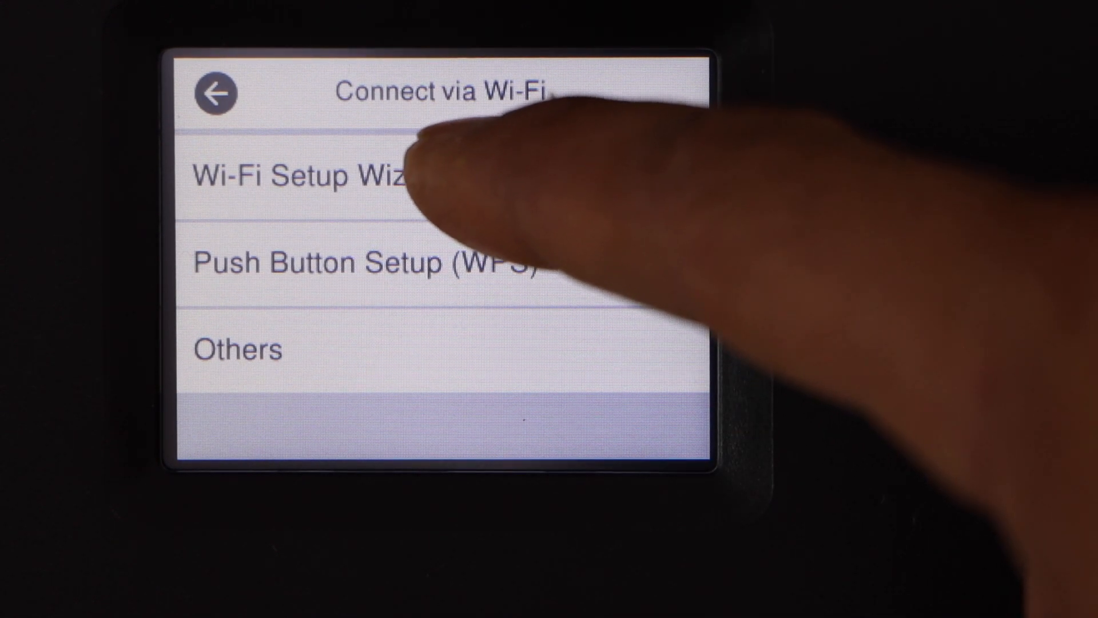
# Run the Wi-Fi Setup Wizard and select the National_Internet access point.
pyautogui.click(294, 175)
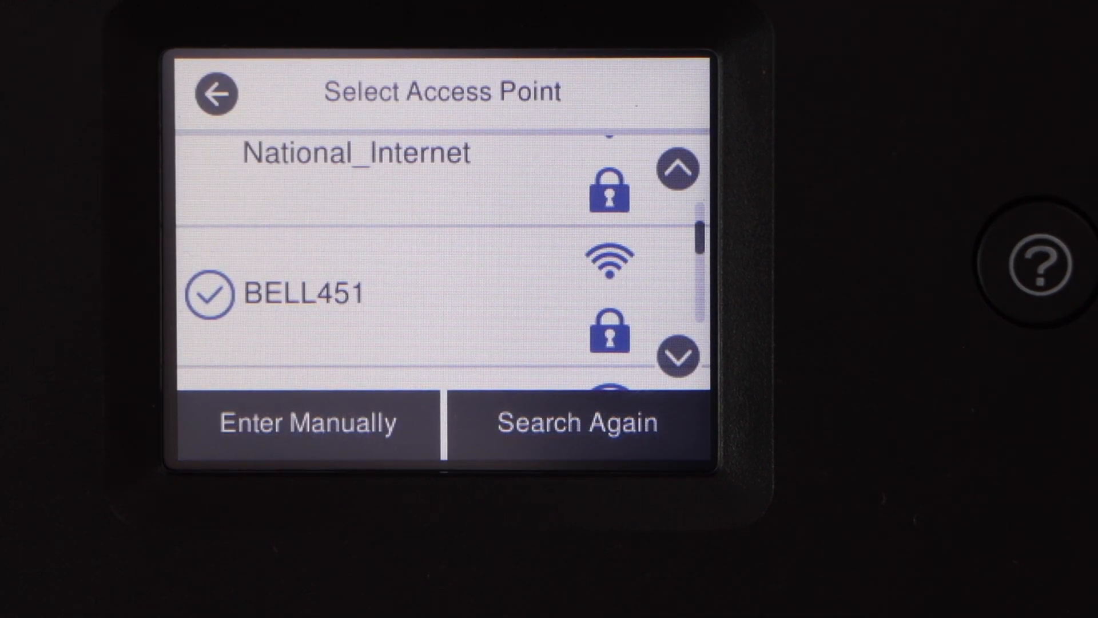
pyautogui.click(307, 422)
pyautogui.write('5teyhtttg')
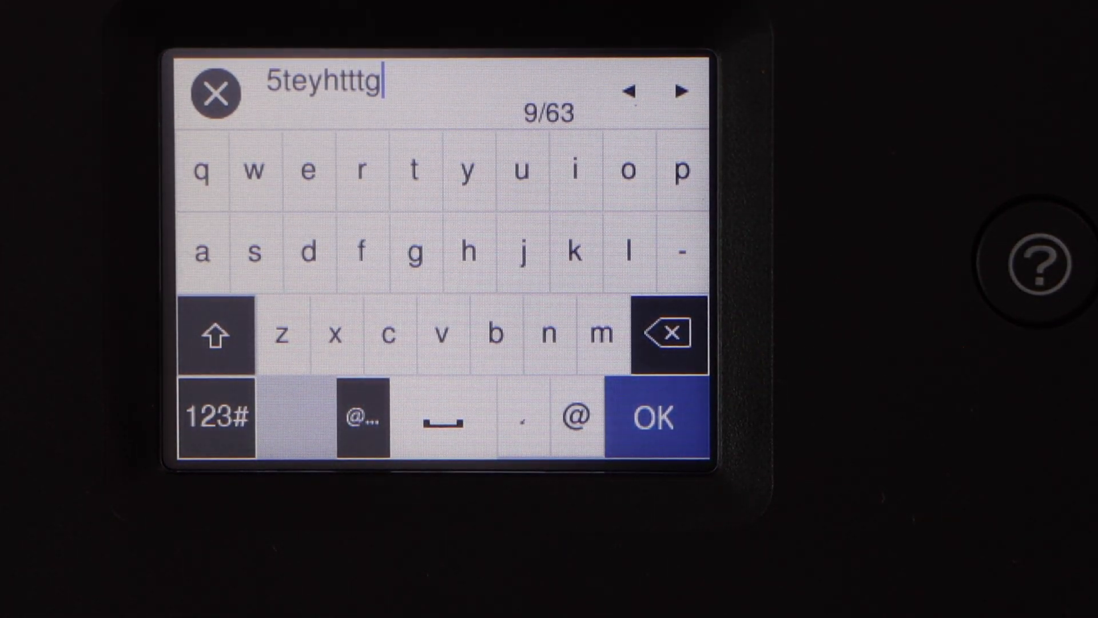
# Accept the National_Internet password with OK and begin Start Setup.
pyautogui.click(653, 417)
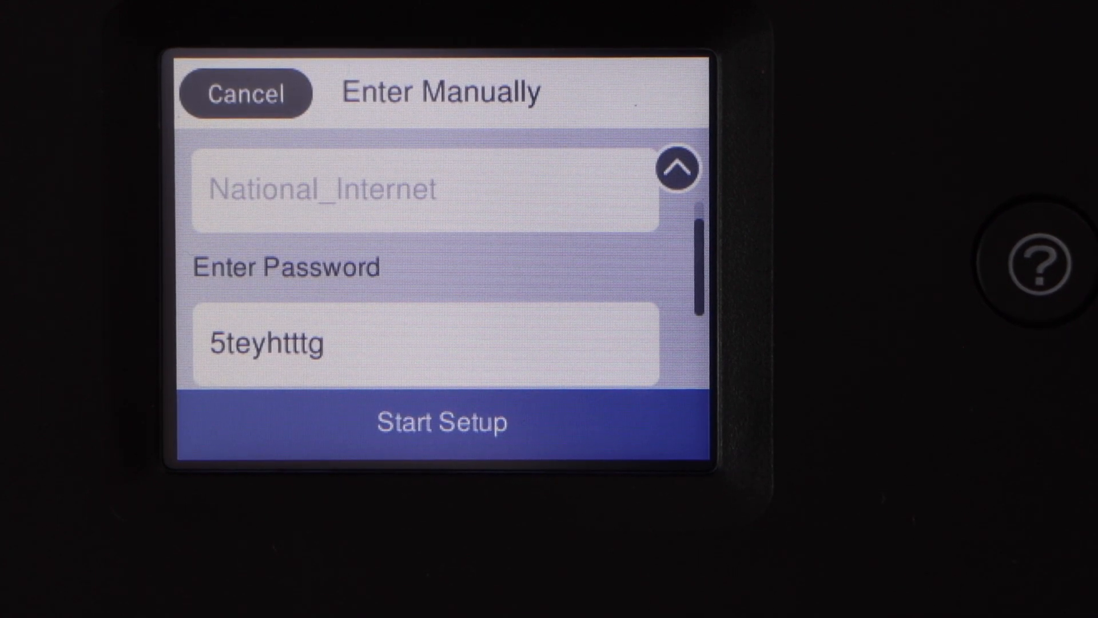
pyautogui.click(245, 92)
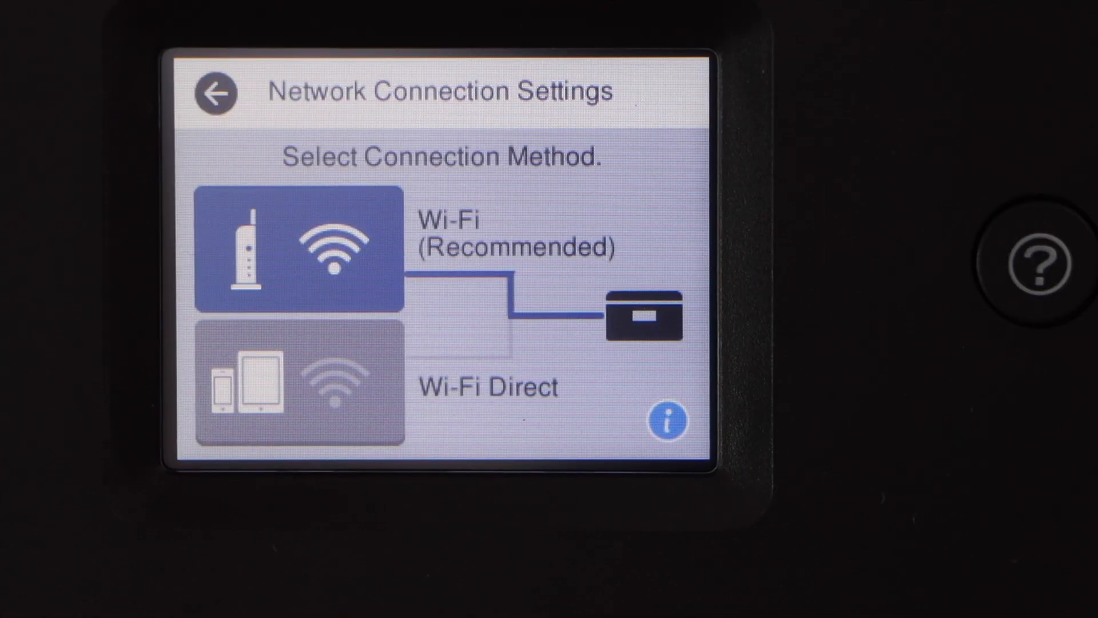